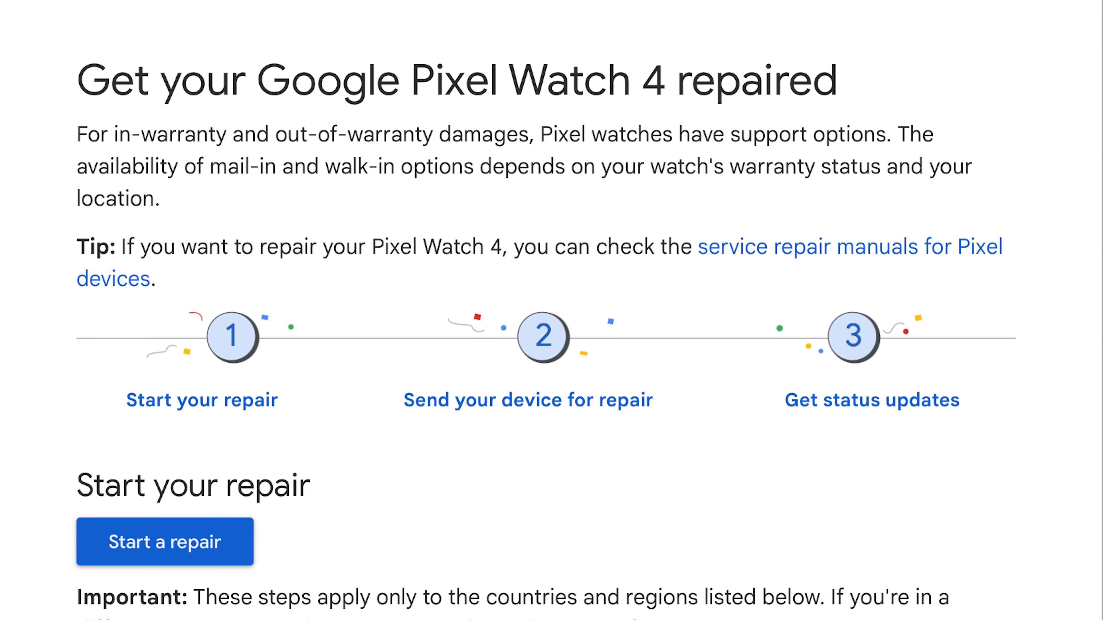
{"action": "scroll", "scroll_direction": "down", "scroll_amount": 3}
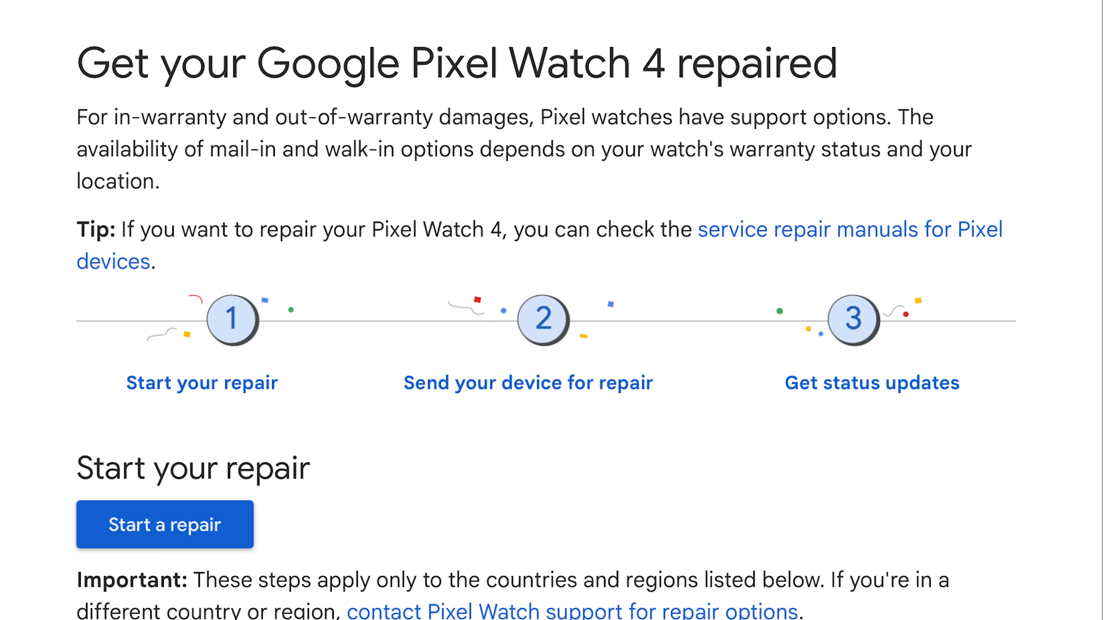
{"action": "scroll", "scroll_direction": "down", "scroll_amount": 3}
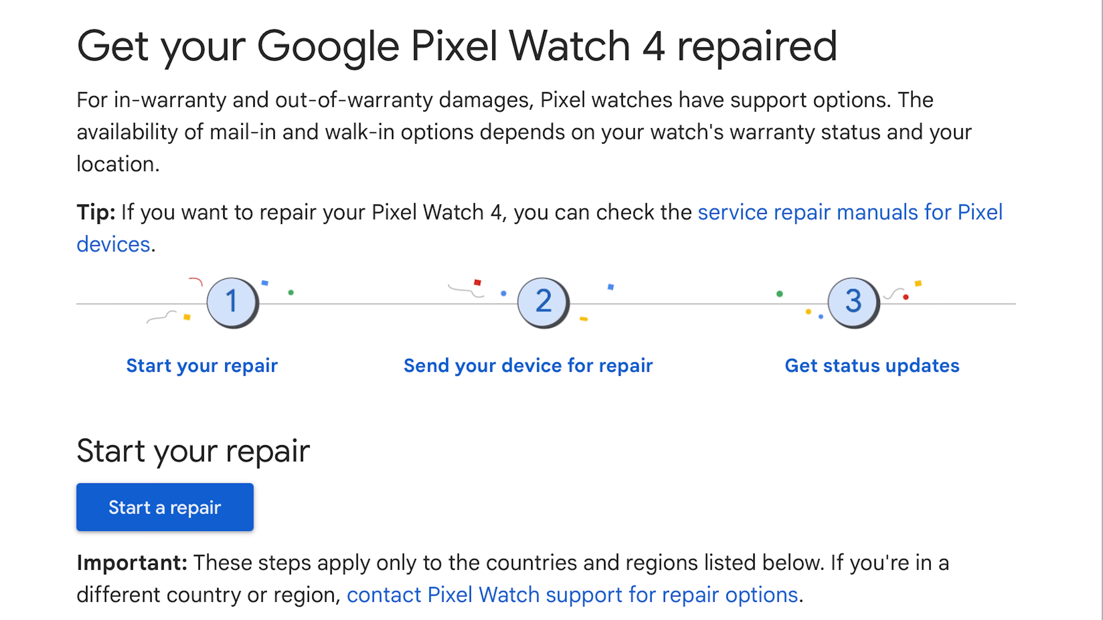